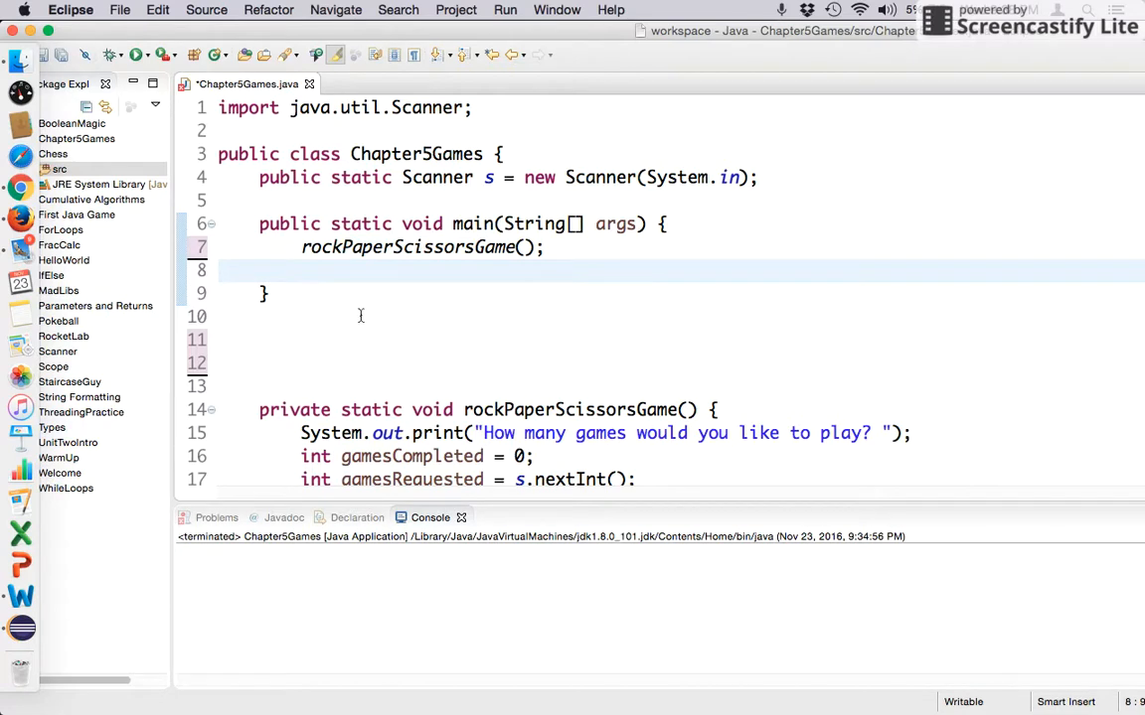
{"action": "mouse_move", "coordinate": [357, 298]}
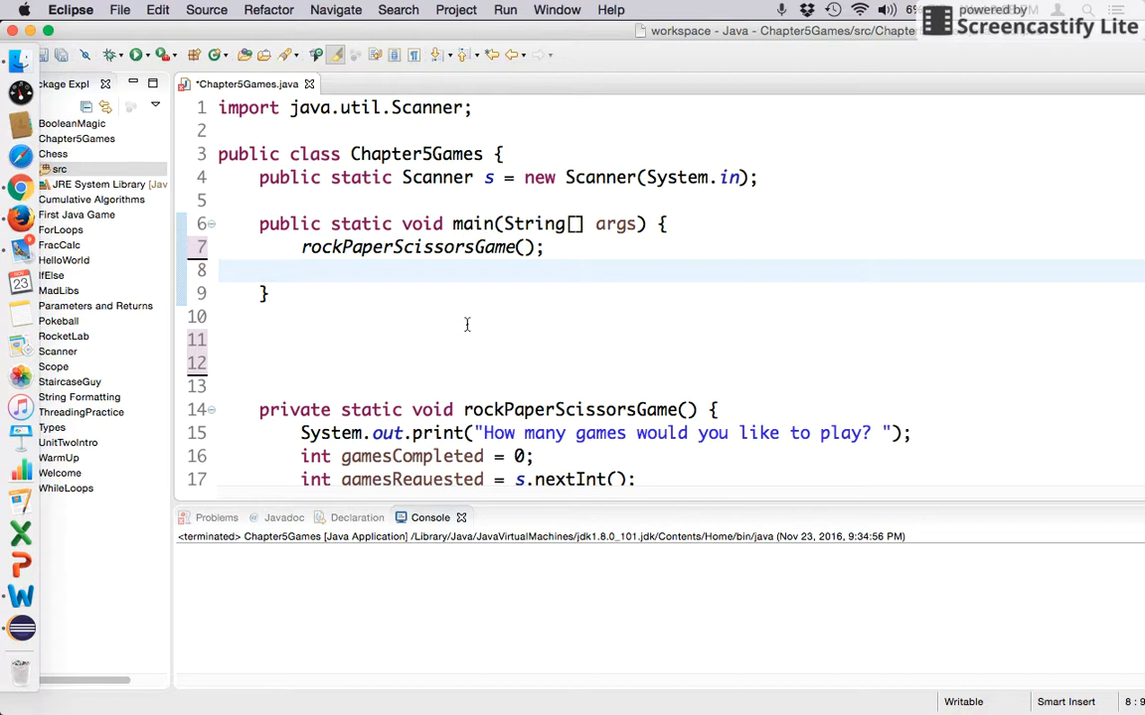
End rockPaperScissorsGame with a println of ':*:(:* Thanks for playing RPS! :*:(:*'
{"action": "left_click", "coordinate": [301, 271]}
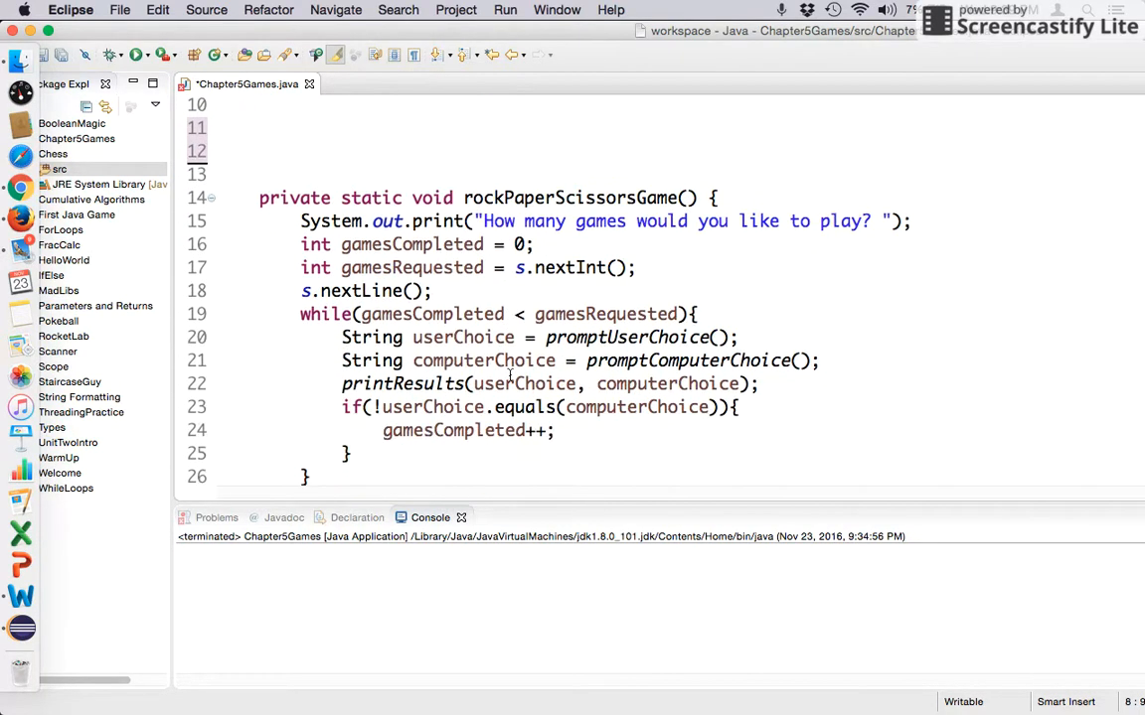
{"action": "type", "text": "System.out.println(\":*:(:*  Thanks for playing RPS!  :*:(:*\");"}
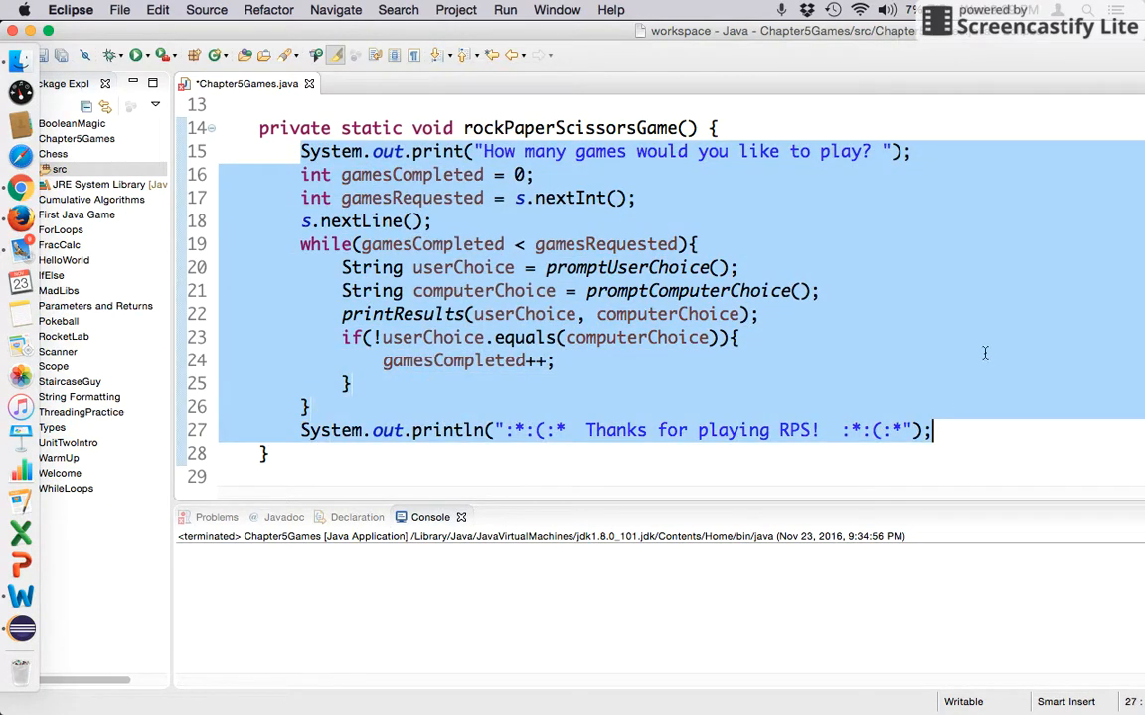
{"action": "left_click", "coordinate": [768, 314]}
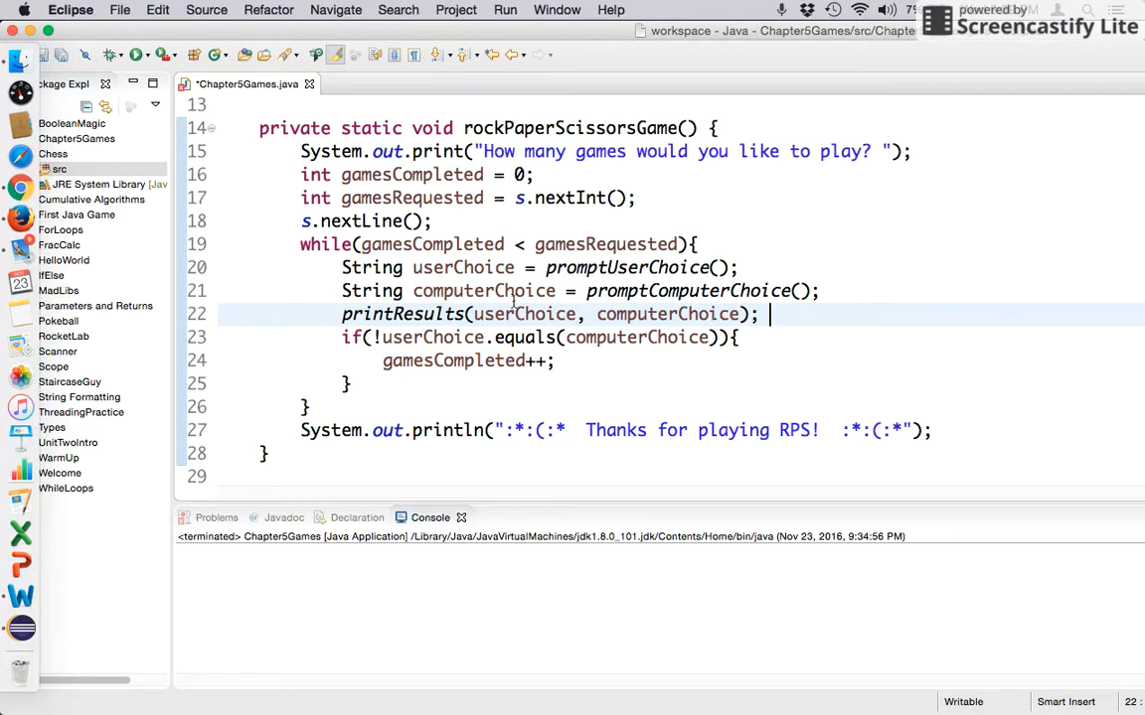
{"action": "key", "text": "Backspace"}
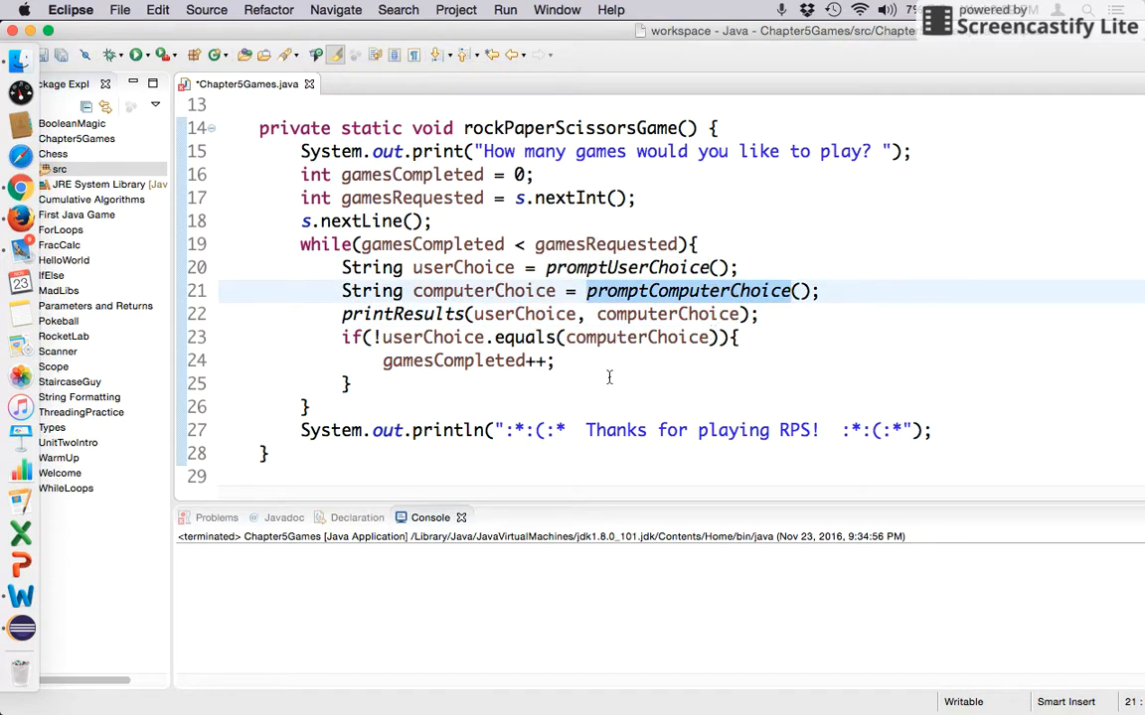
{"action": "mouse_move", "coordinate": [616, 332]}
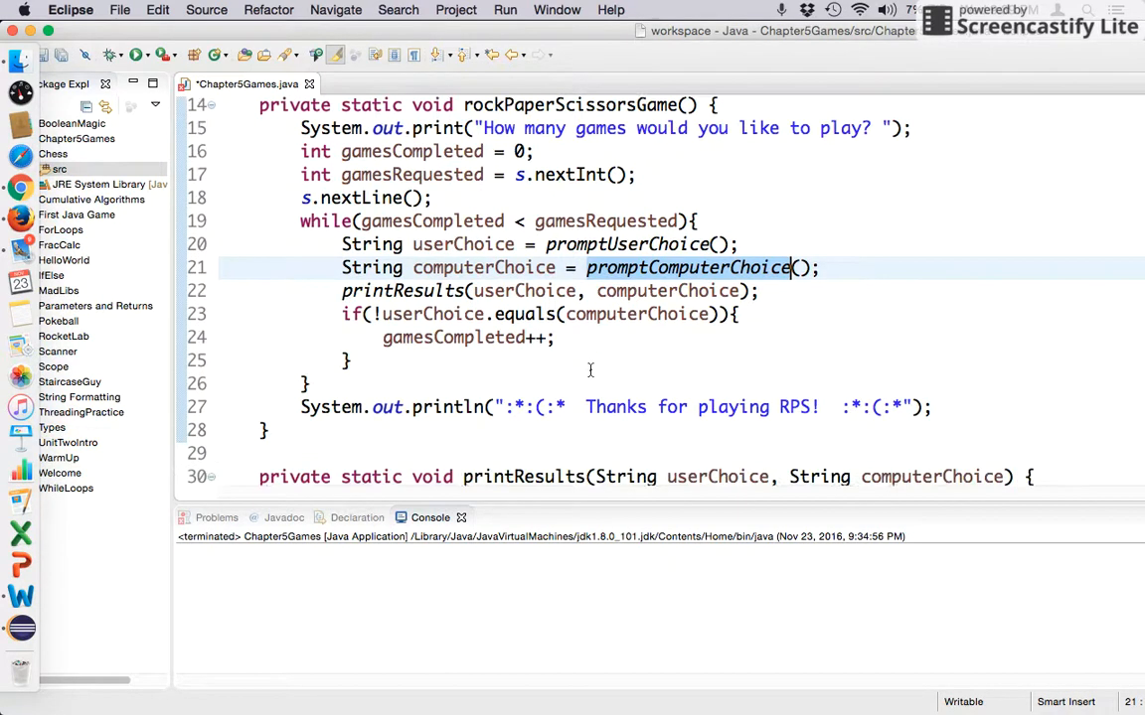
Insert 'pigGame();' on line 8 of main, directly below rockPaperScissorsGame();
{"action": "scroll", "scroll_direction": "down", "scroll_amount": 3}
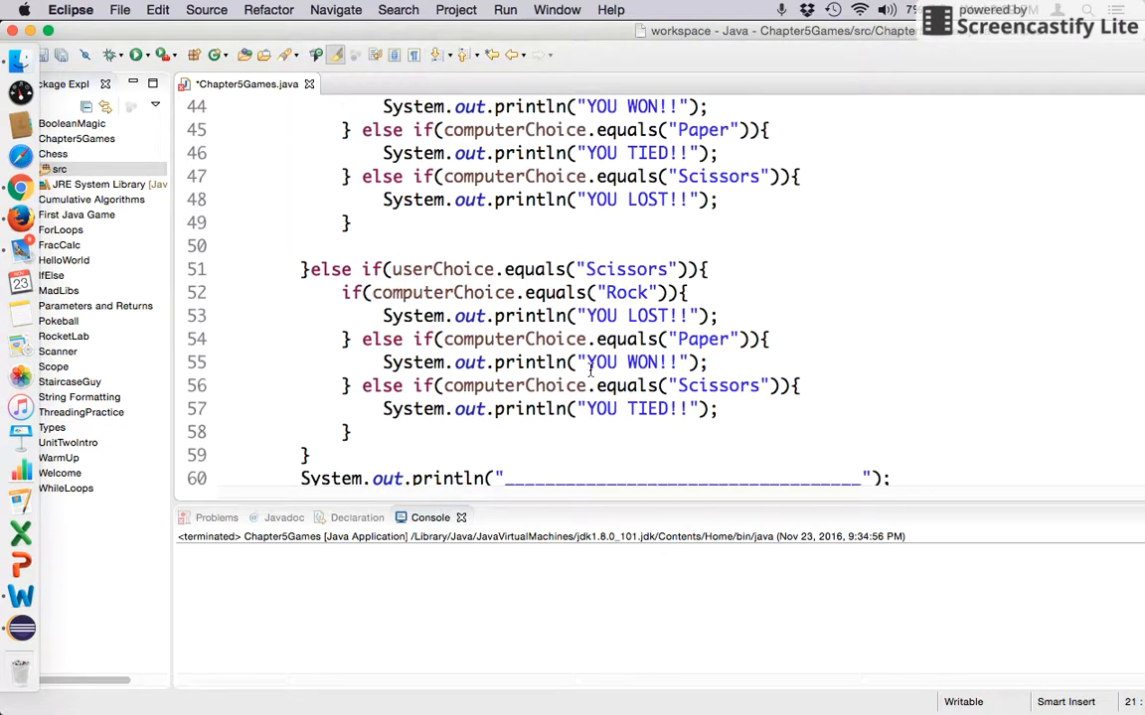
{"action": "scroll", "scroll_direction": "down", "scroll_amount": 3}
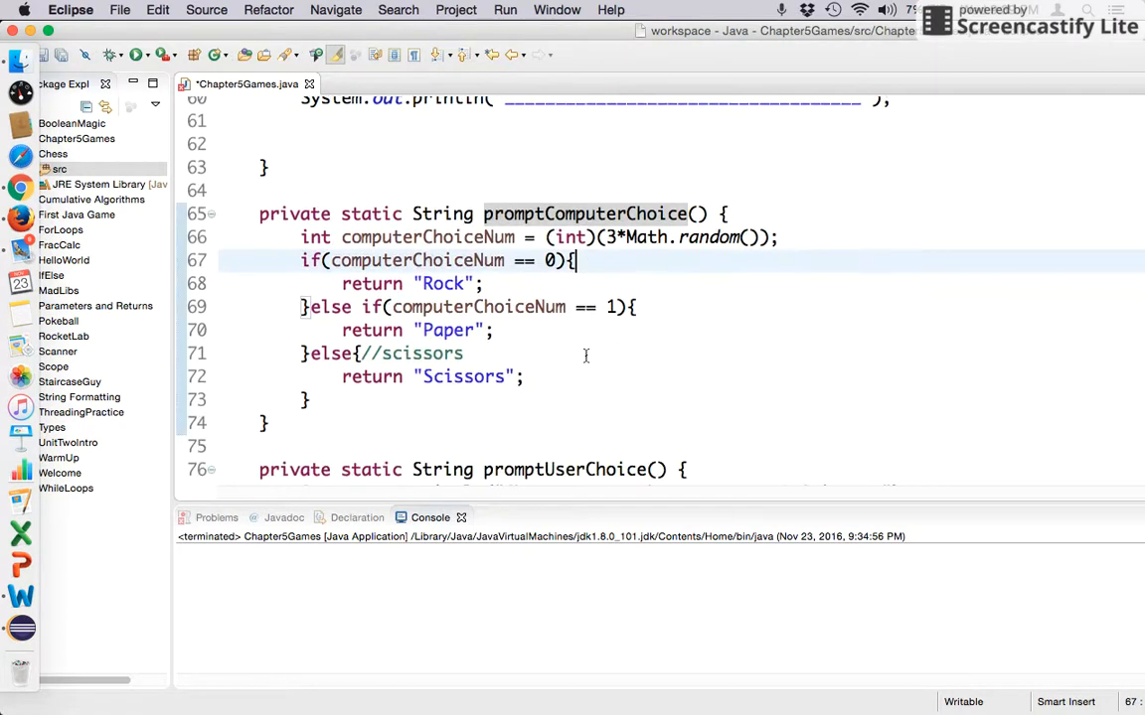
{"action": "scroll", "scroll_direction": "down", "scroll_amount": 3}
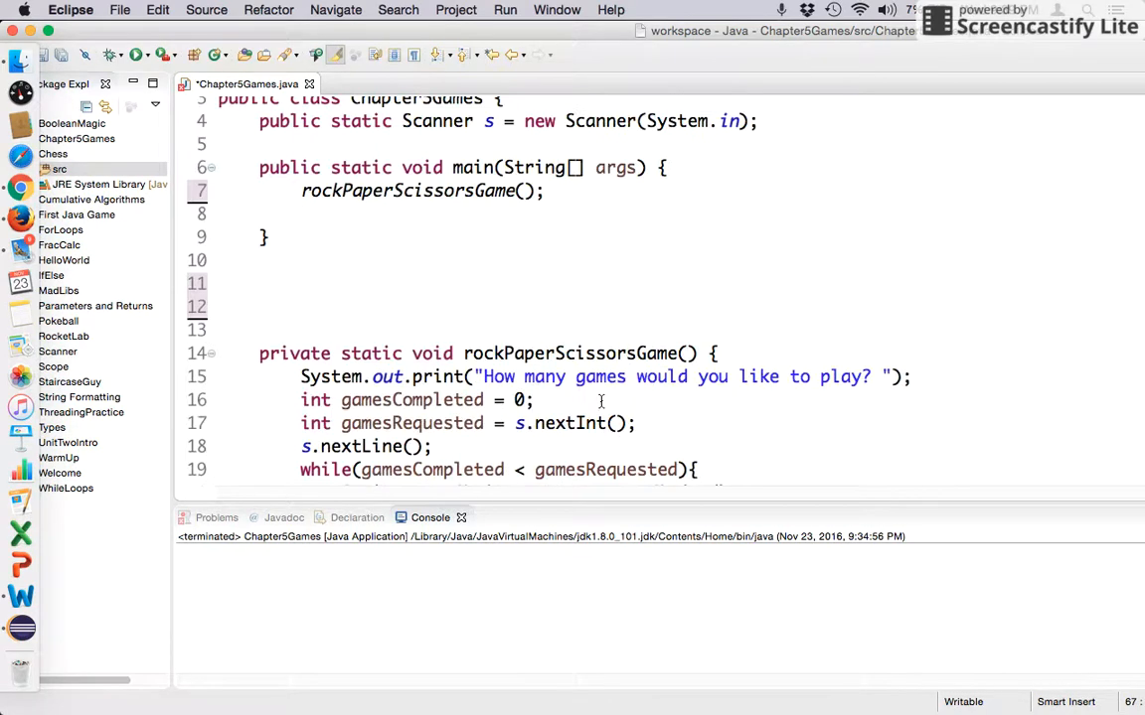
{"action": "scroll", "scroll_direction": "down", "scroll_amount": 3}
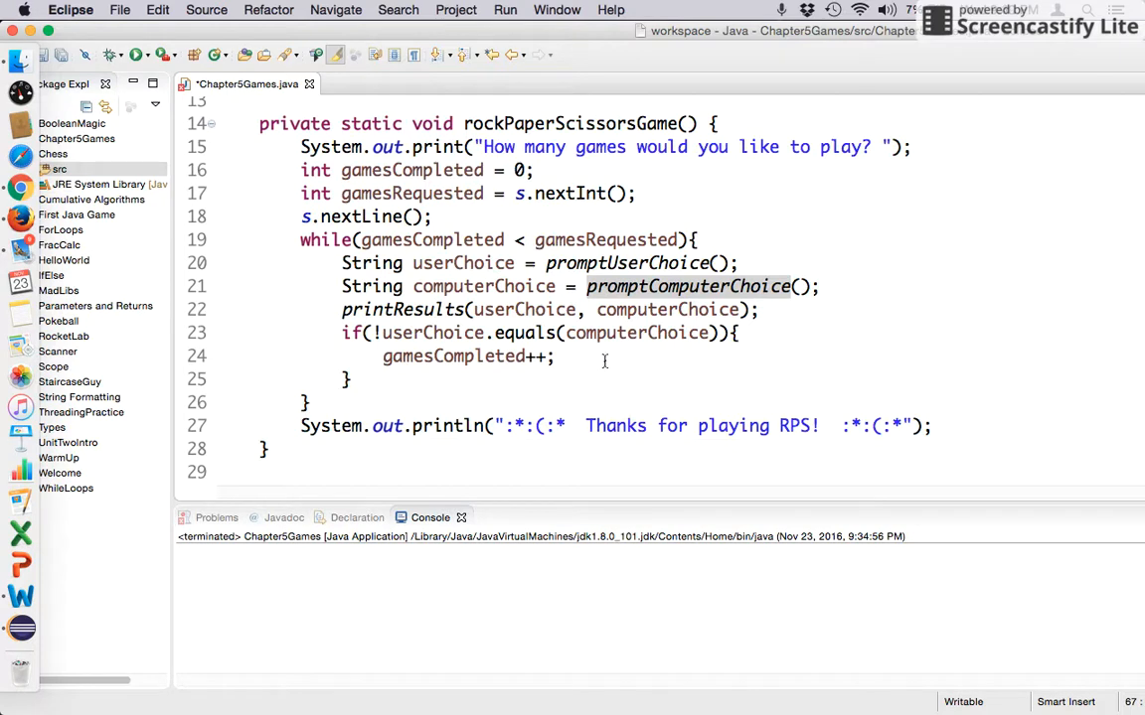
{"action": "mouse_move", "coordinate": [575, 426]}
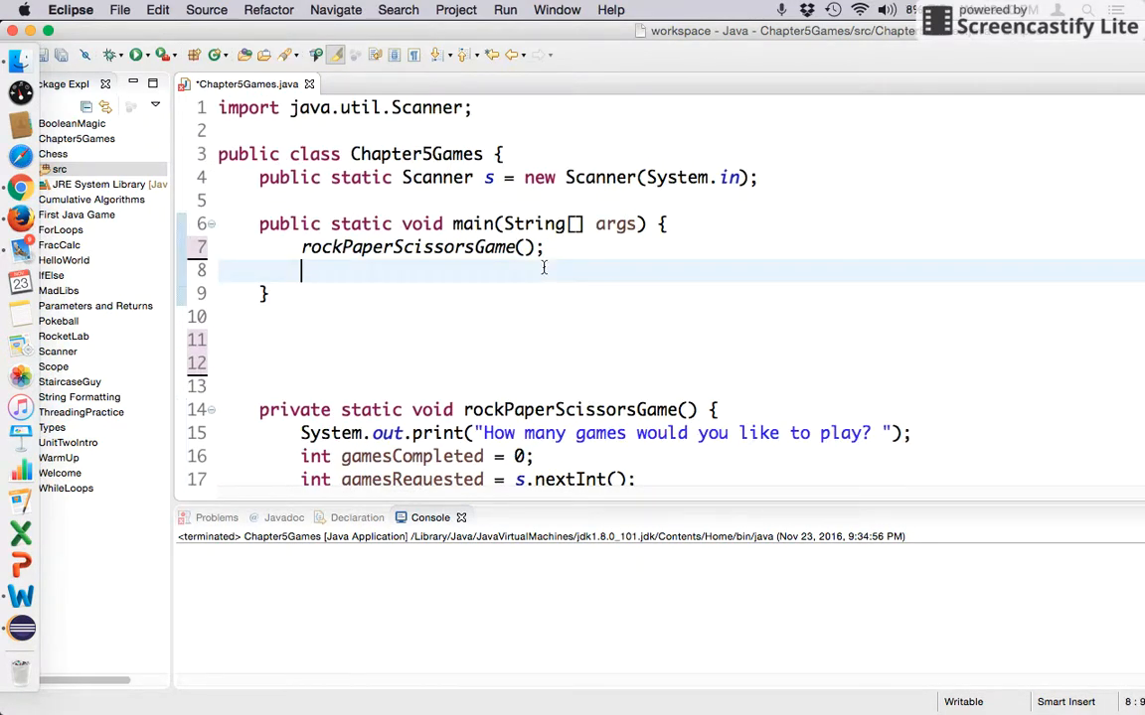
{"action": "type", "text": "pigGame"}
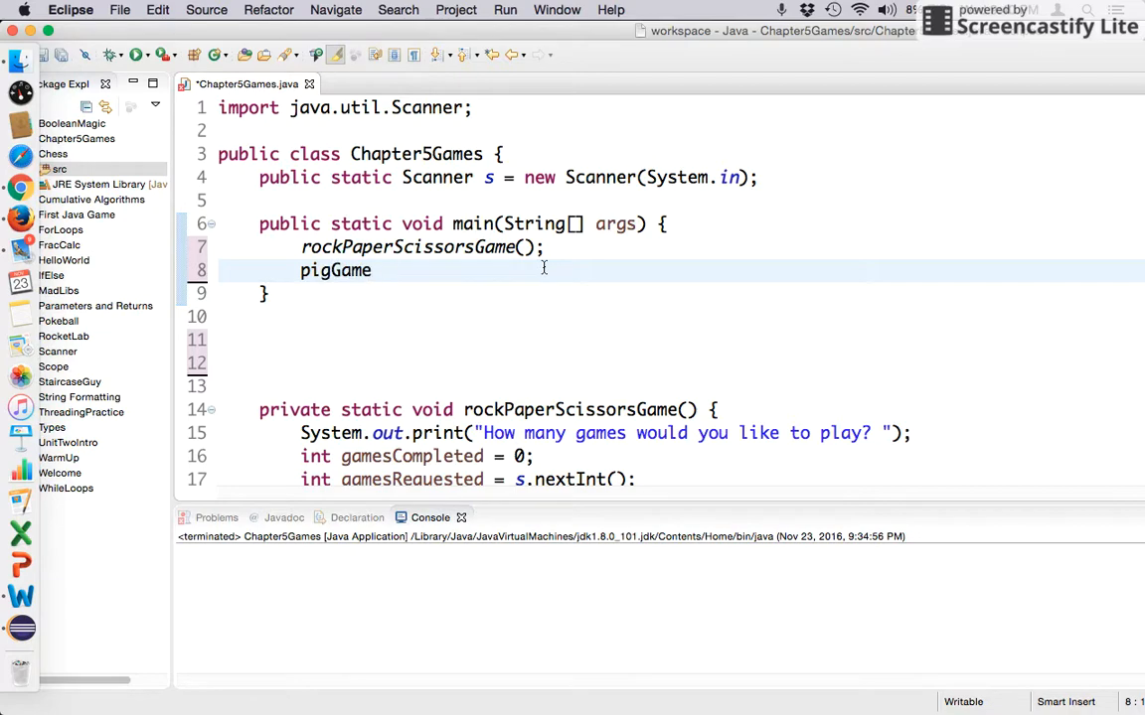
{"action": "type", "text": "();"}
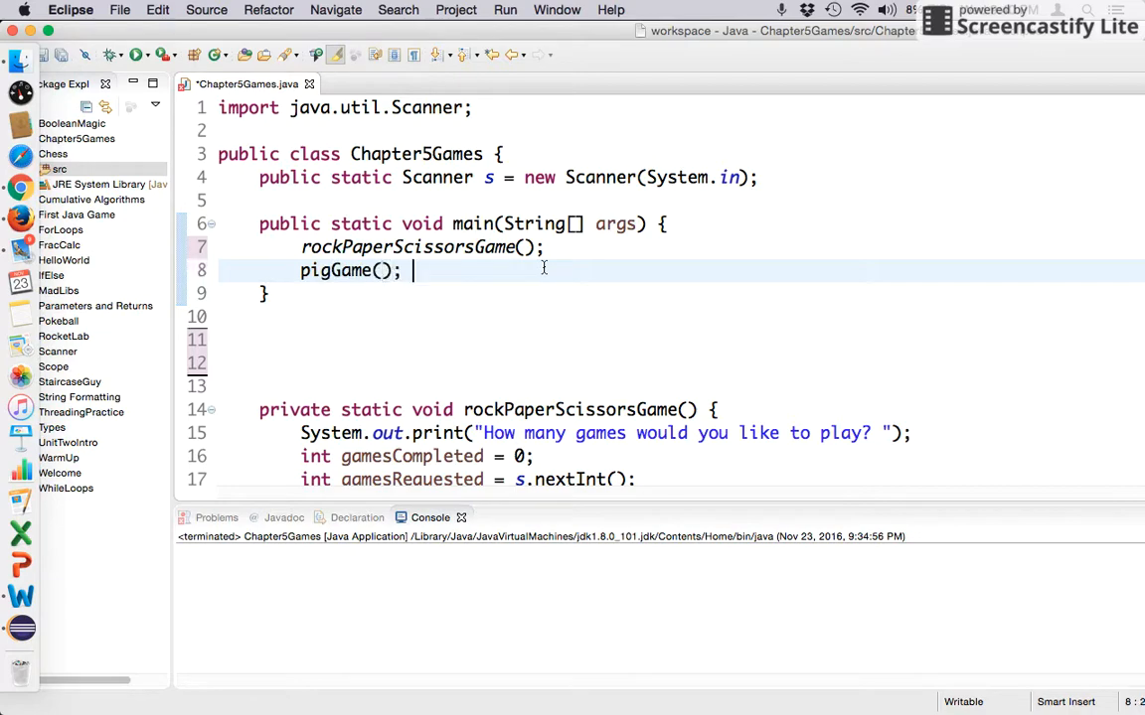